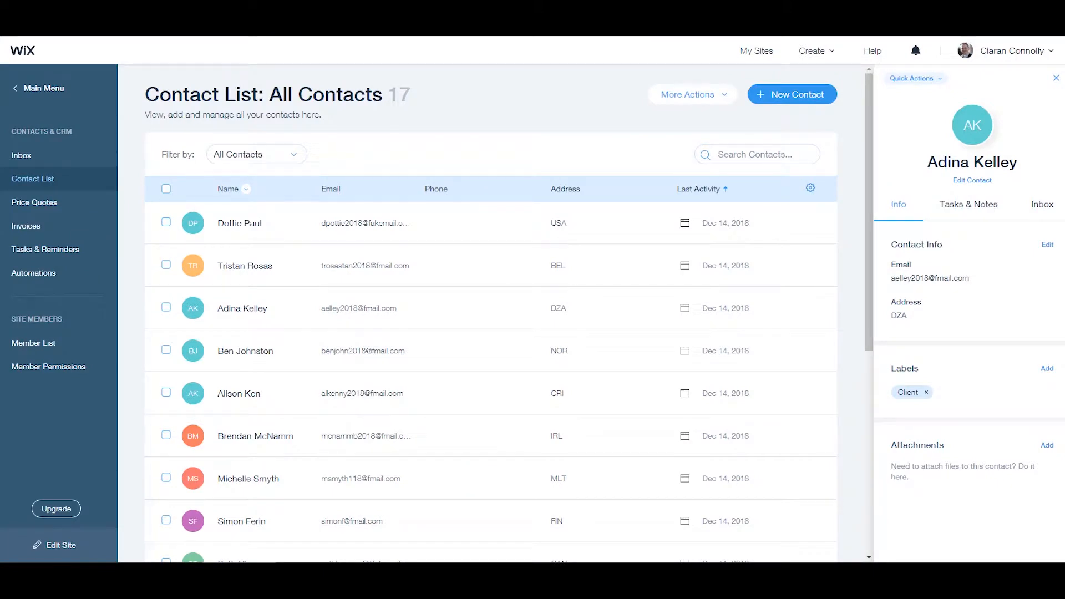
mouse_move(908, 291)
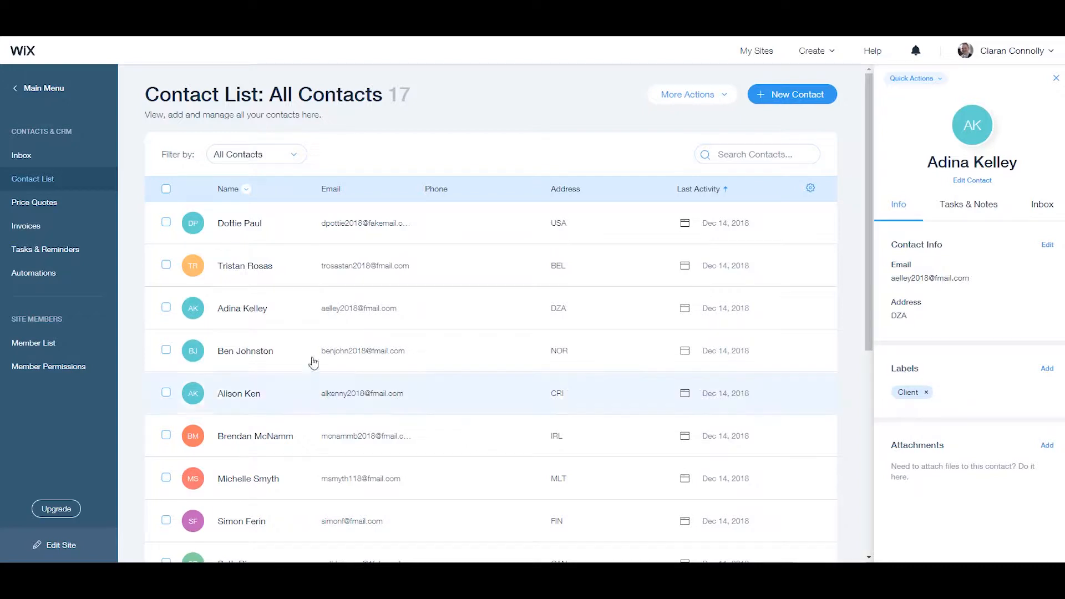
left_click(244, 351)
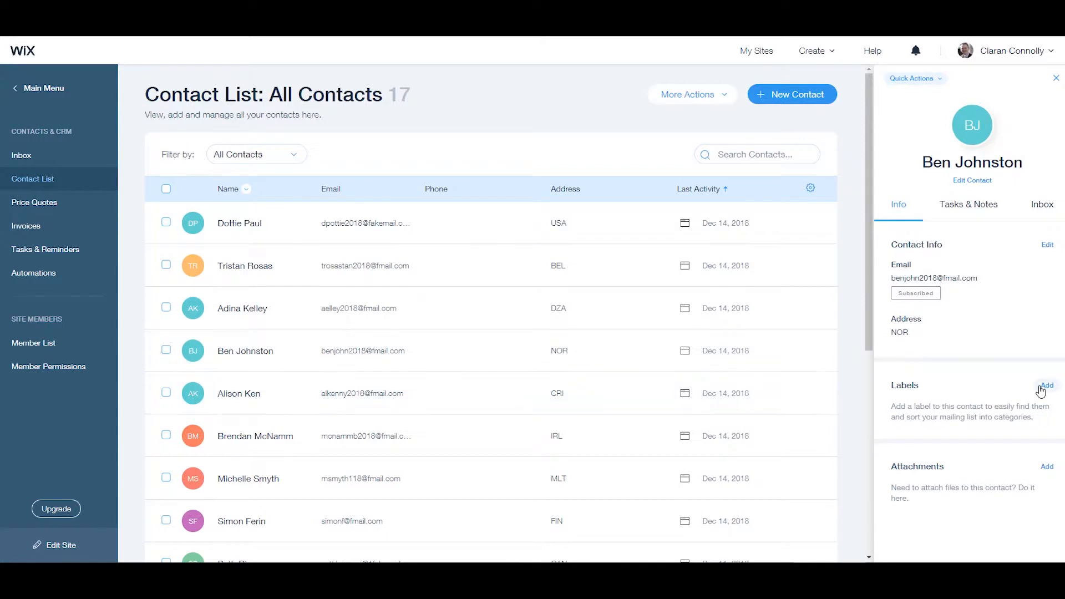
left_click(1048, 386)
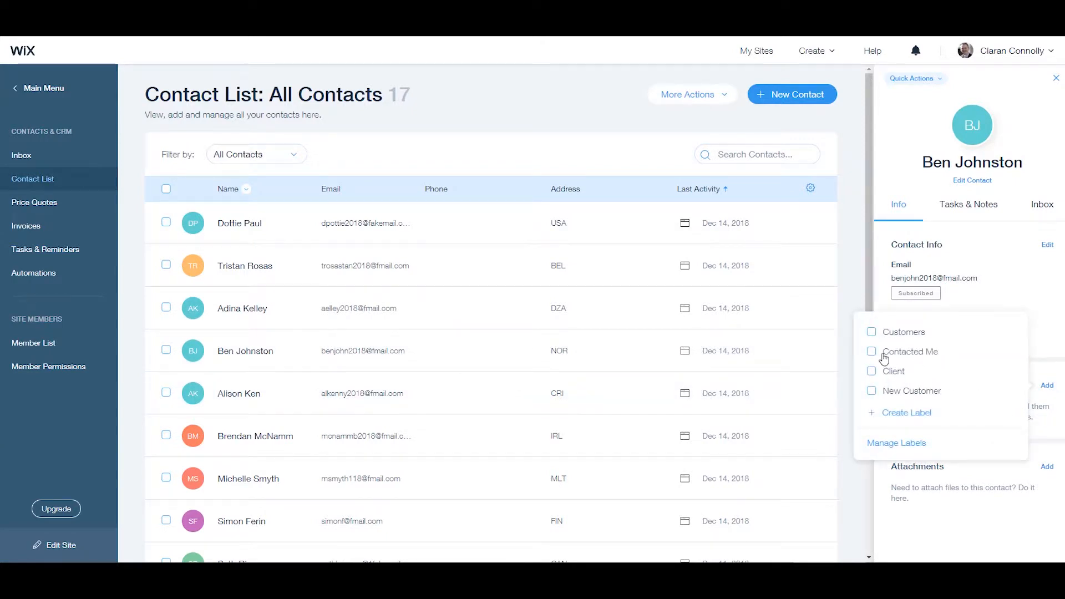
left_click(872, 352)
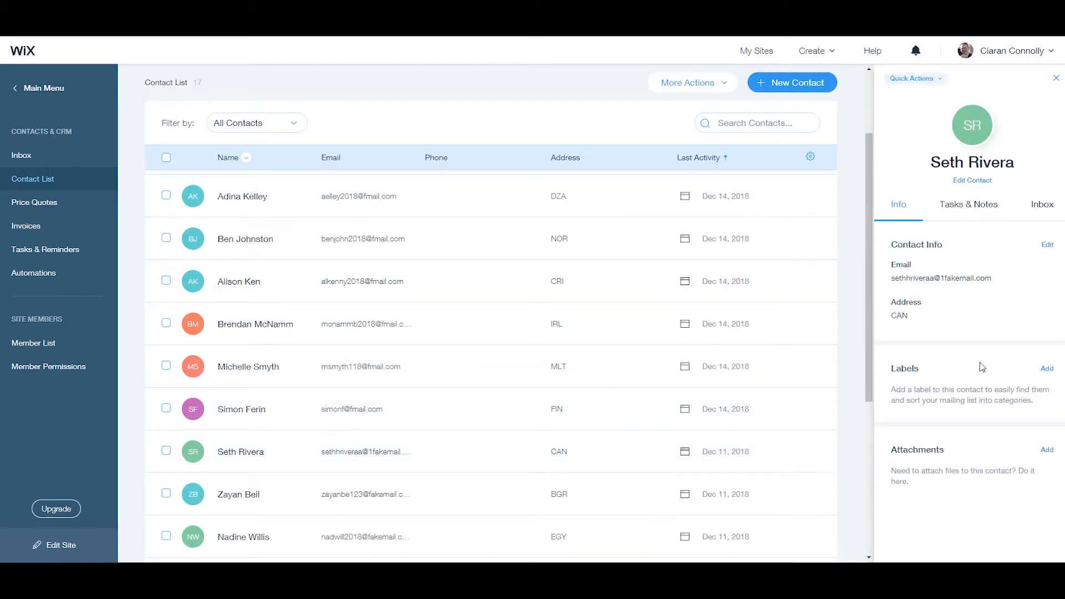
left_click(1046, 368)
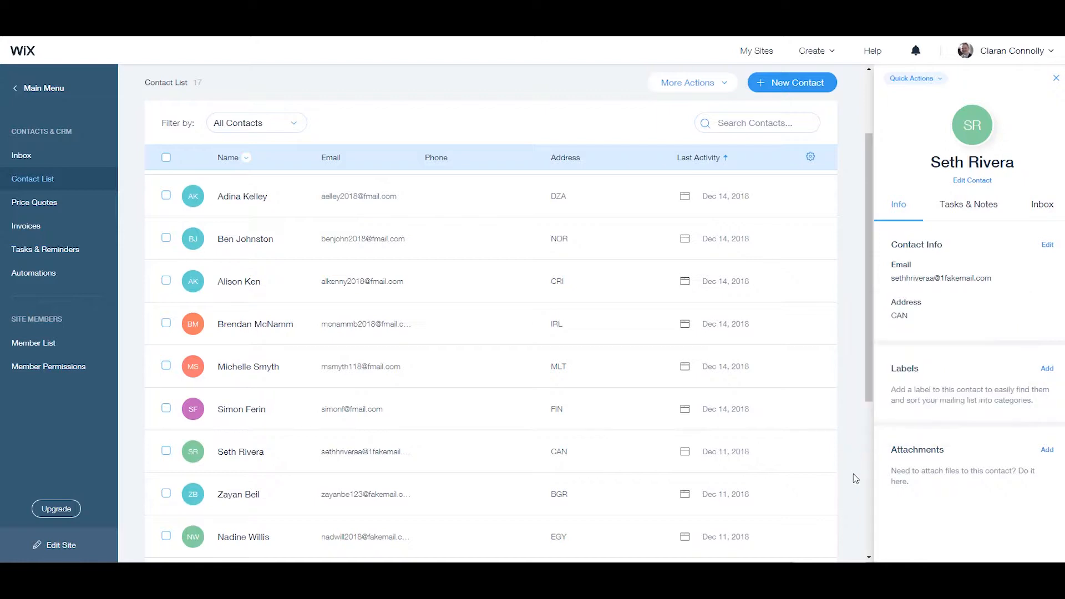
Step: Review the Export Contacts dialog's By Label options and dismiss it without exporting
left_click(688, 82)
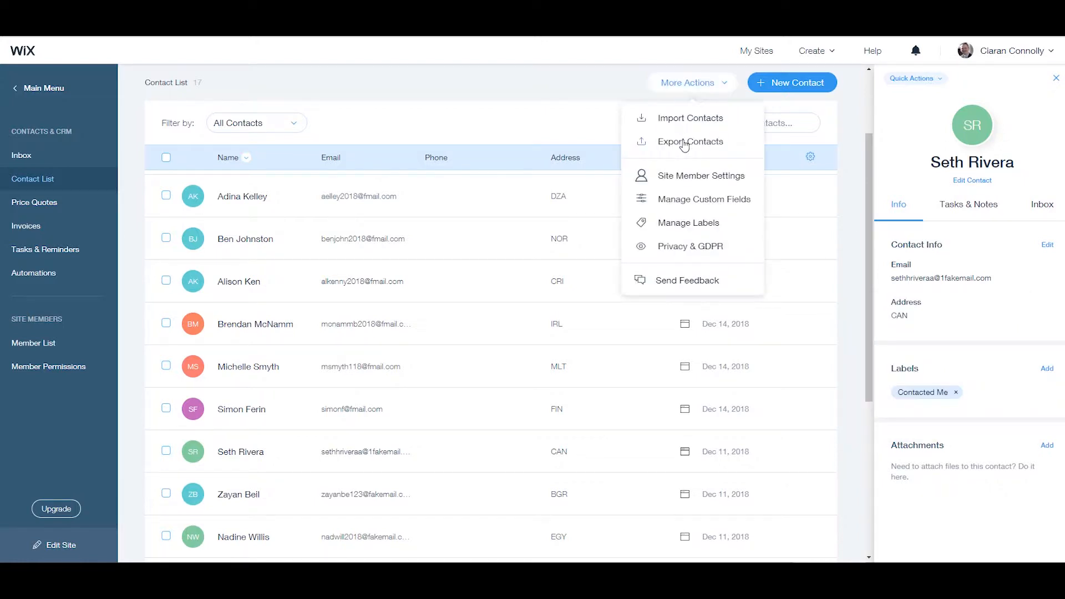
left_click(690, 141)
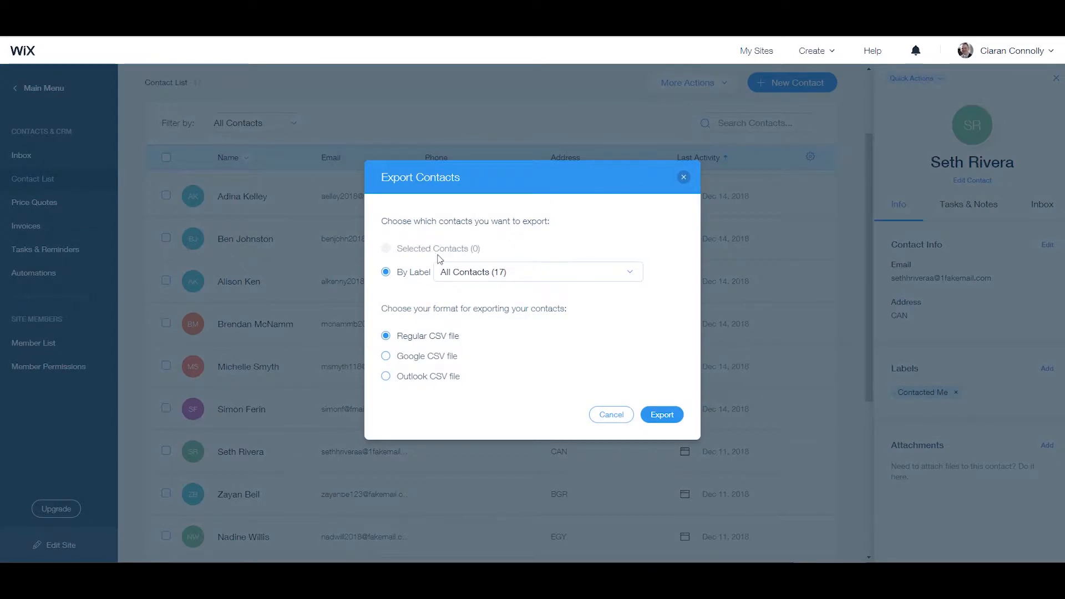
mouse_move(448, 347)
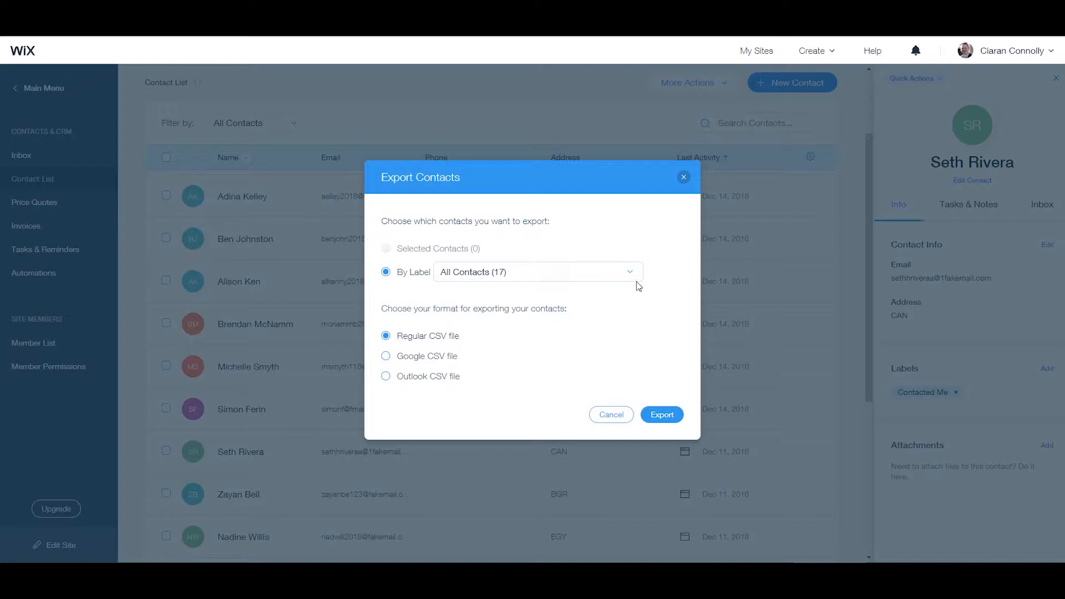
left_click(535, 272)
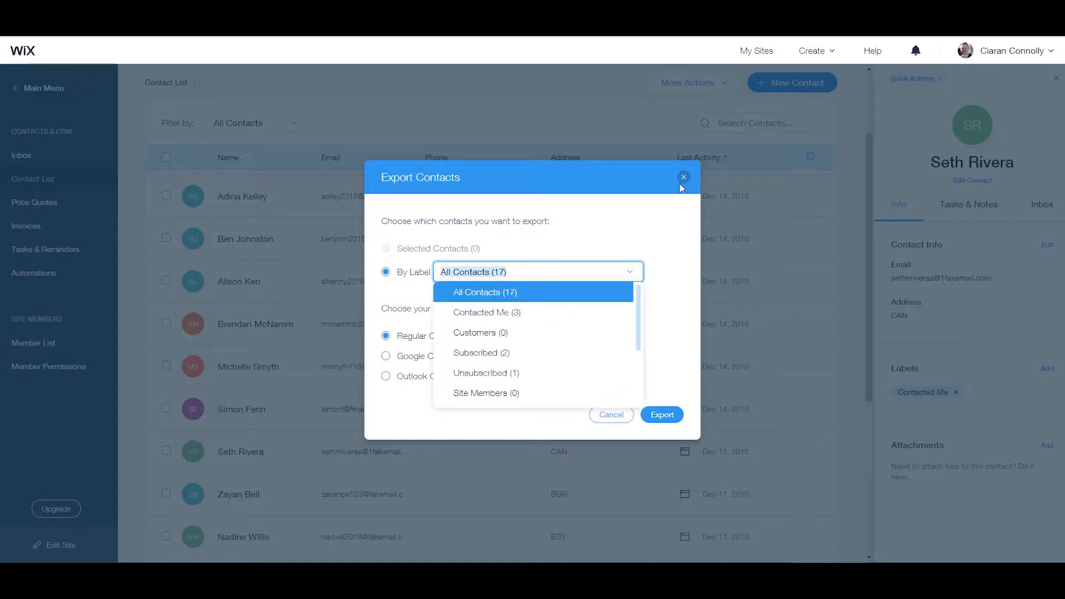
left_click(683, 177)
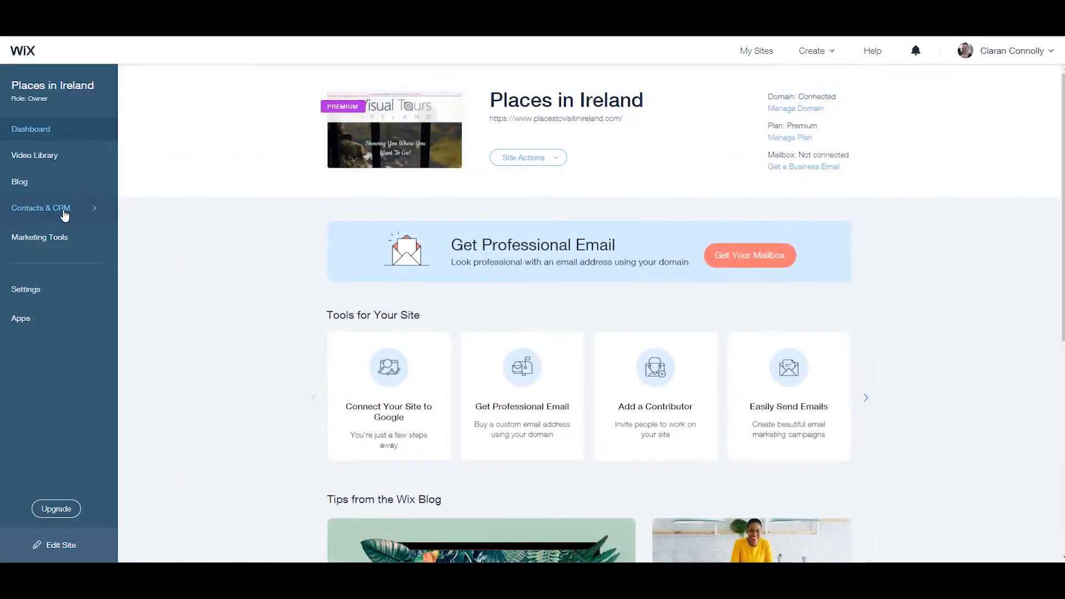
mouse_move(76, 216)
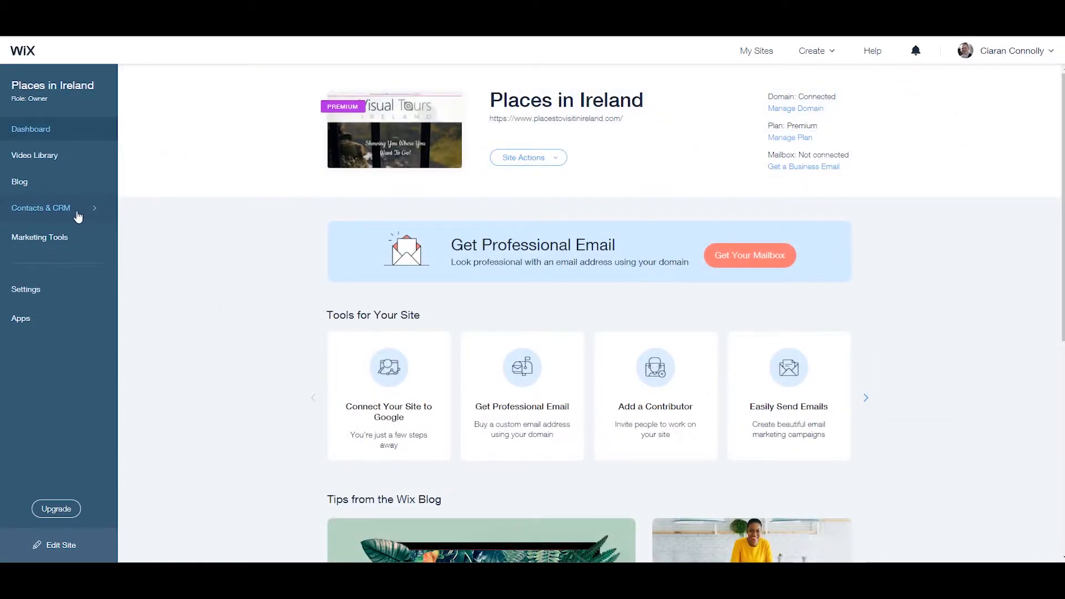
Step: Return to the full Contact List of 17 contacts via Contacts & CRM
left_click(40, 207)
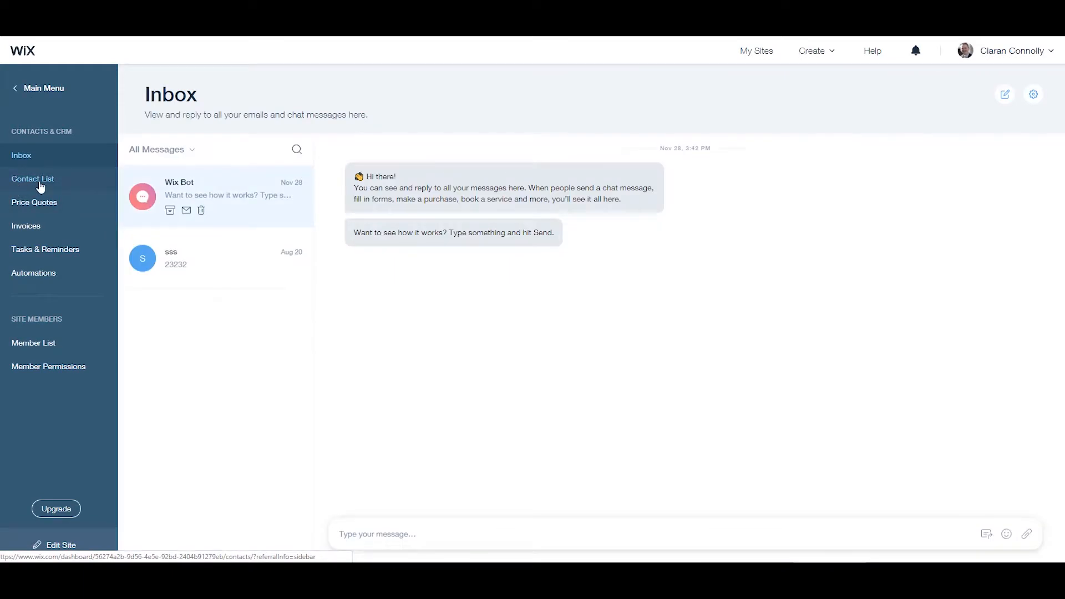
left_click(32, 178)
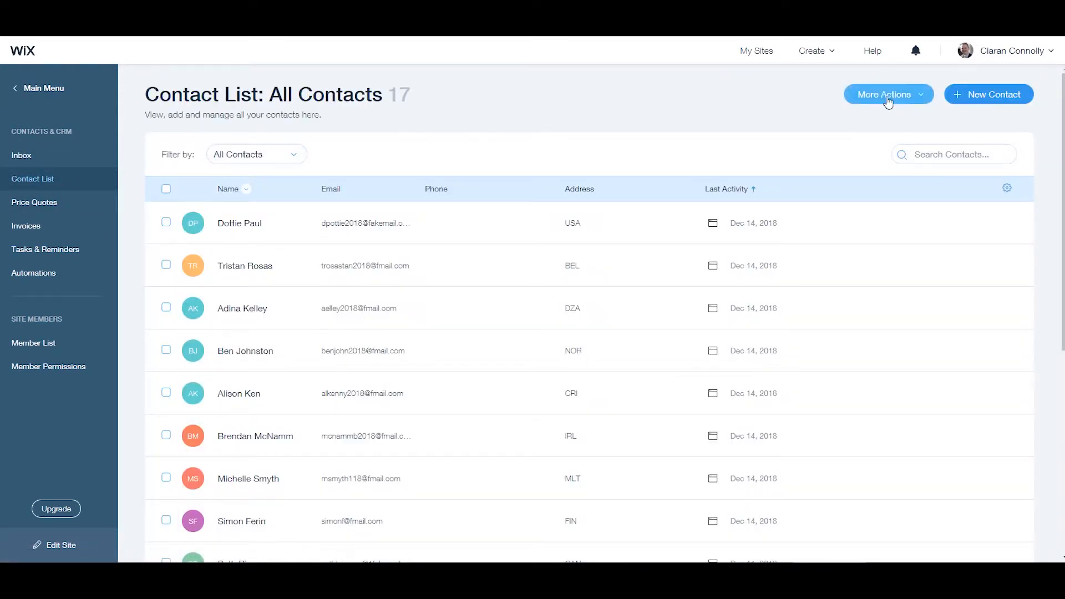
Step: Export all 17 contacts as a regular CSV file from More Actions
left_click(884, 94)
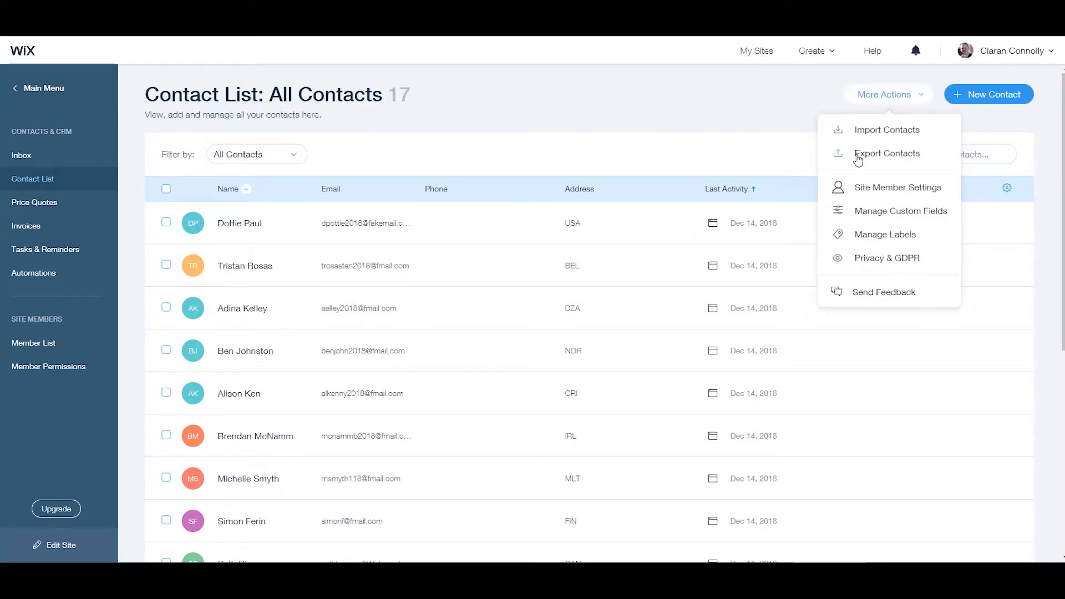
left_click(886, 153)
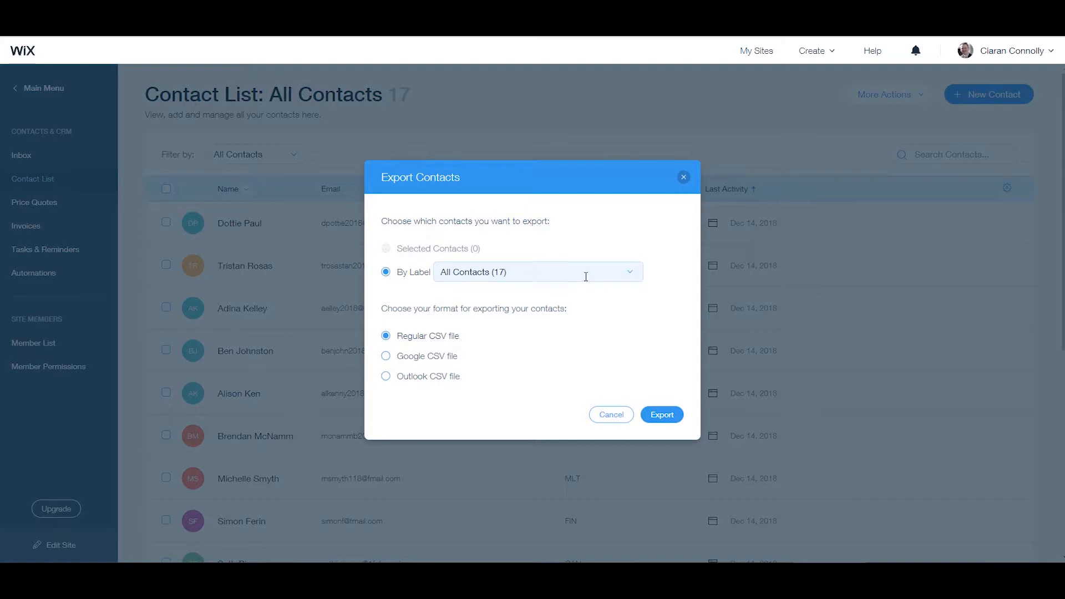
mouse_move(560, 343)
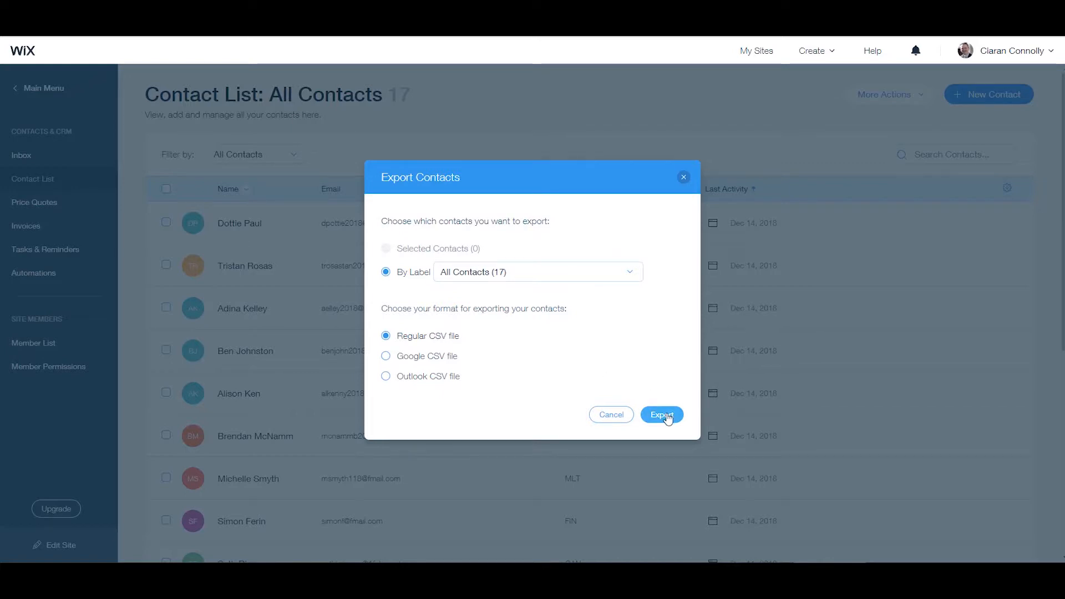
left_click(661, 414)
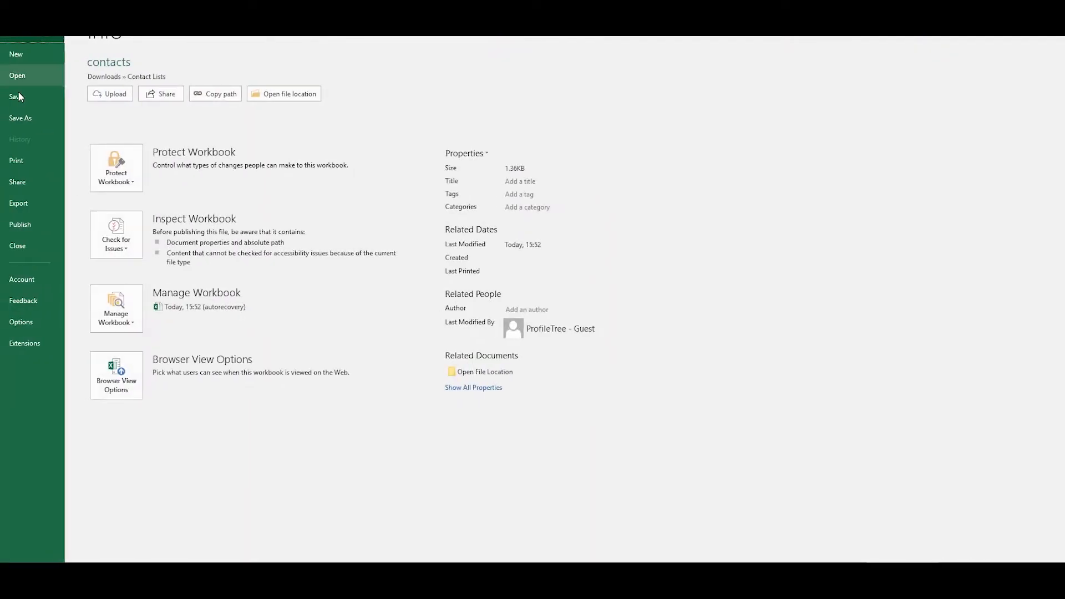
Step: Save the contacts workbook as a CSV UTF-8 file named Imports2
left_click(20, 118)
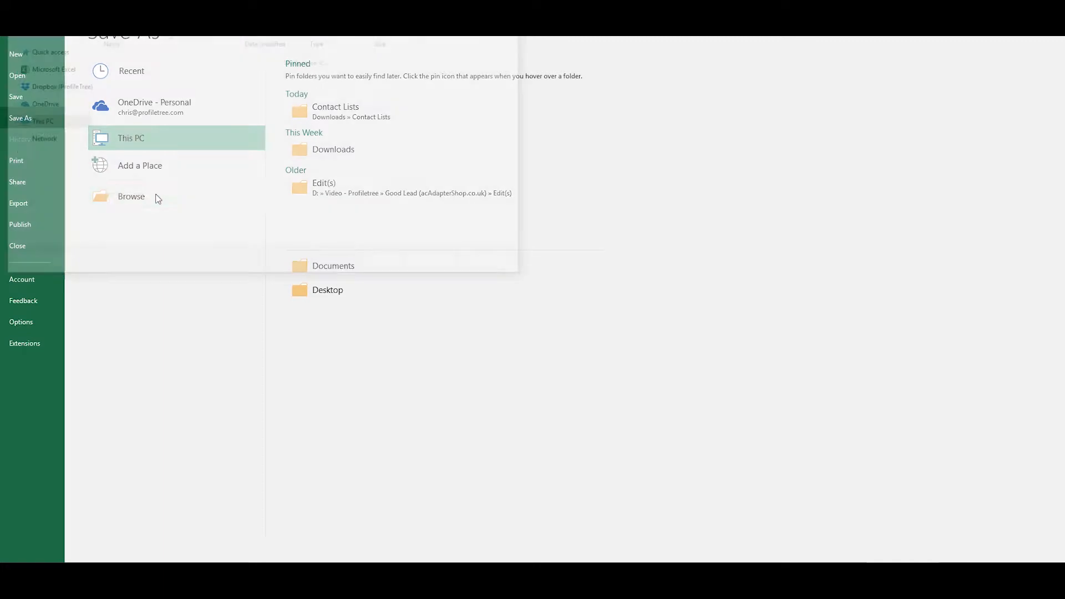
left_click(131, 197)
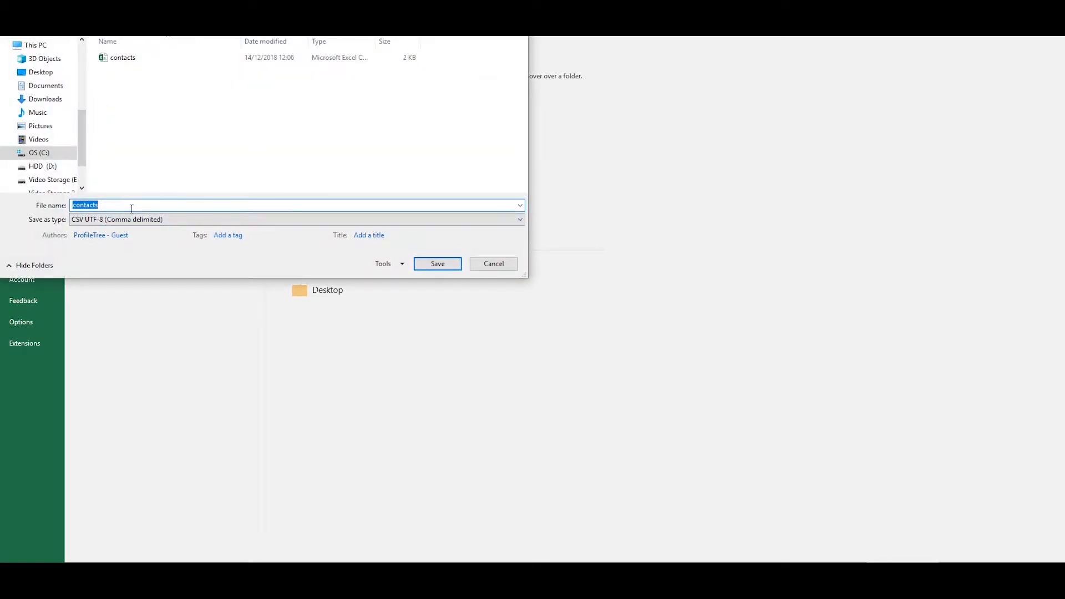
type("Impor")
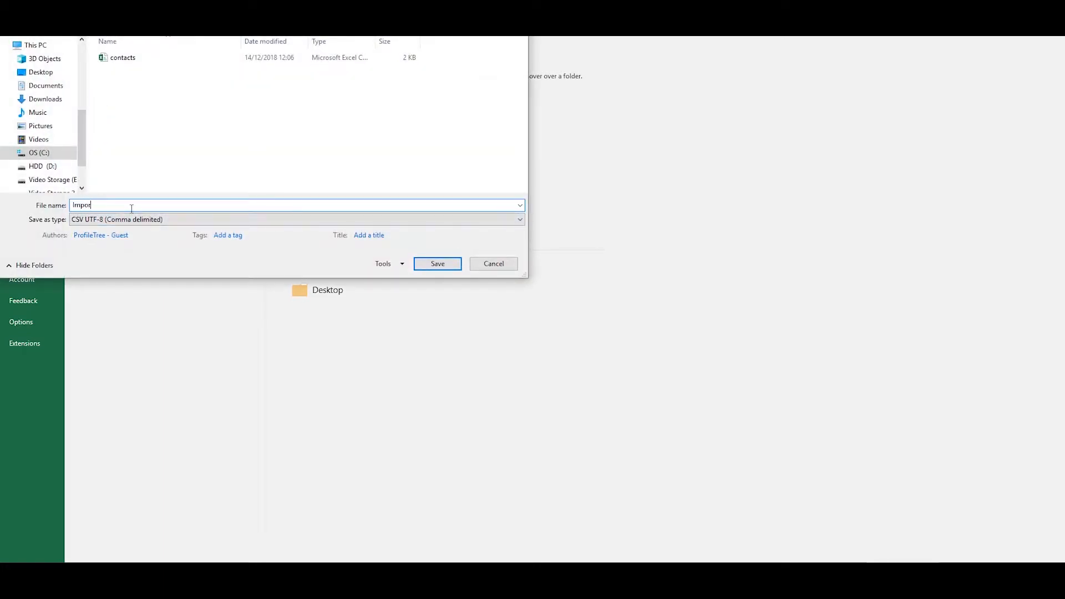
type("t")
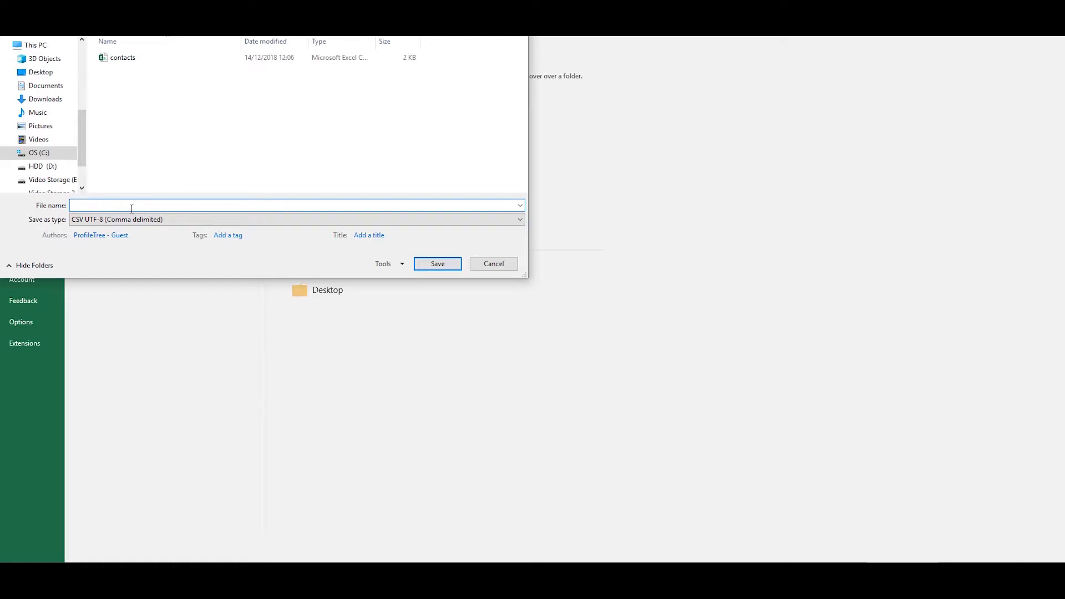
type("Imports2")
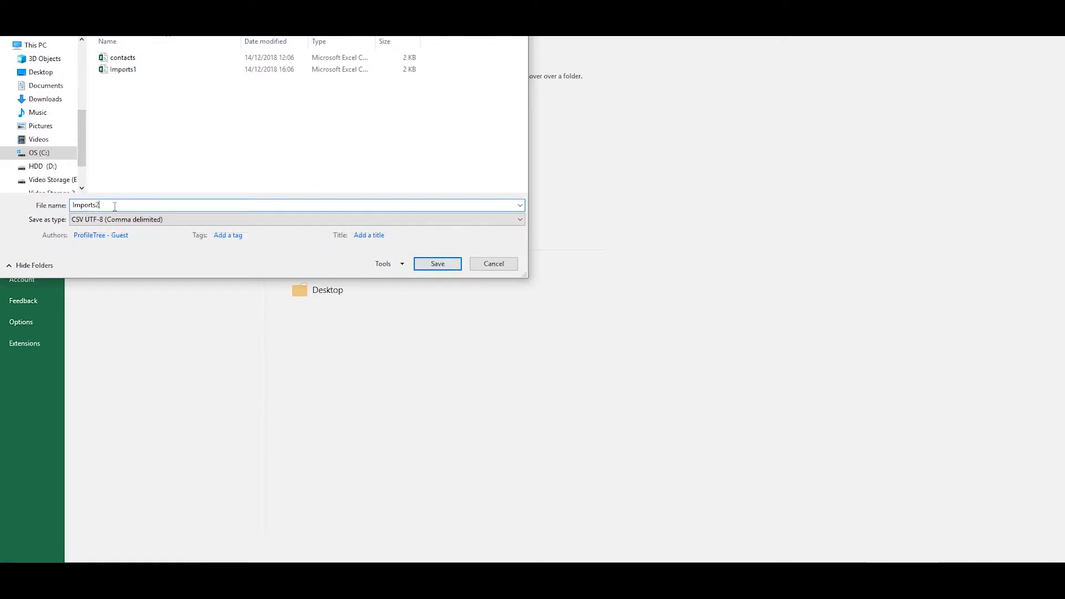
left_click(437, 264)
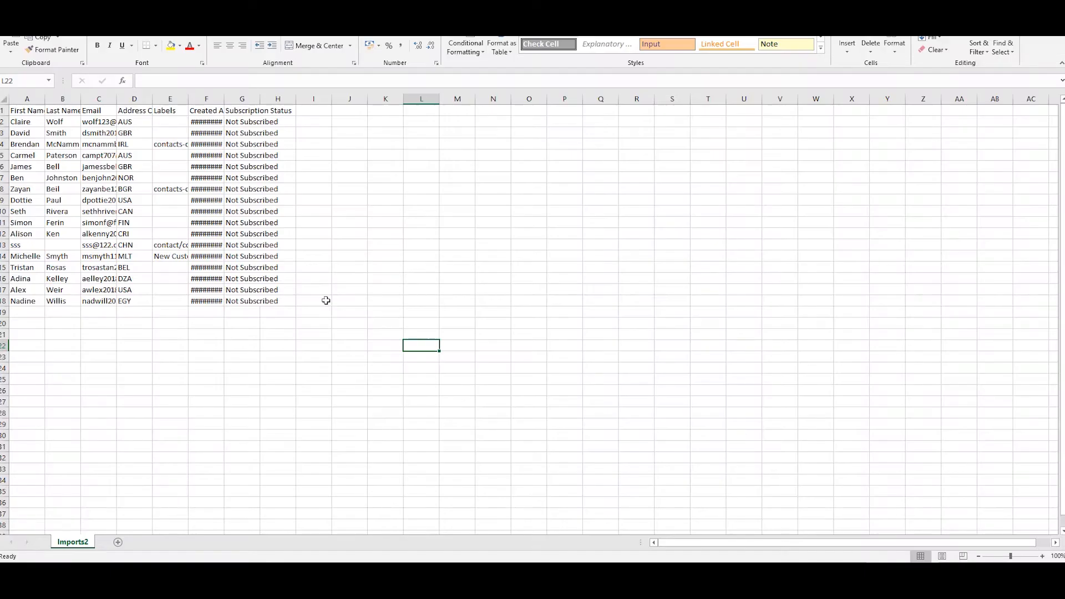
Step: Clear rows 10 to 18 (A10:I18) so Imports2 keeps only the first eight contacts
left_click_drag(16, 210, 313, 301)
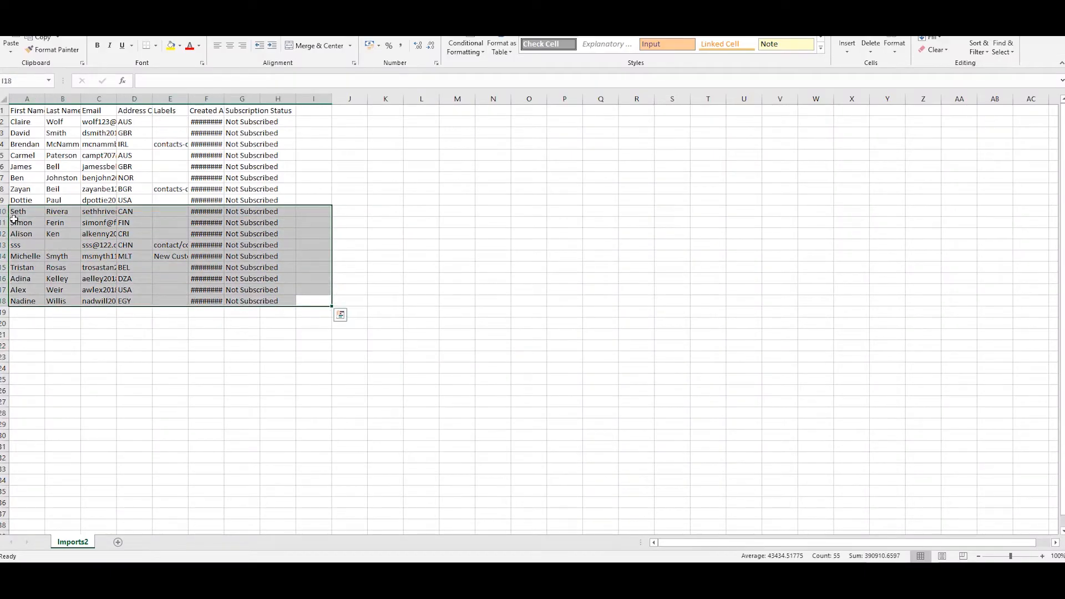
key("Delete")
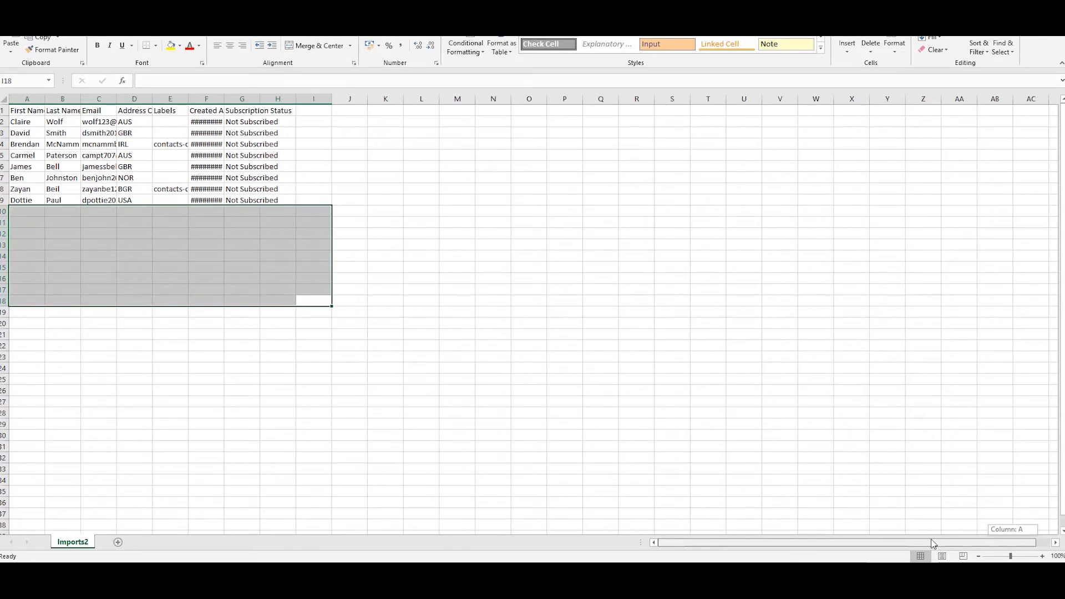
left_click(20, 13)
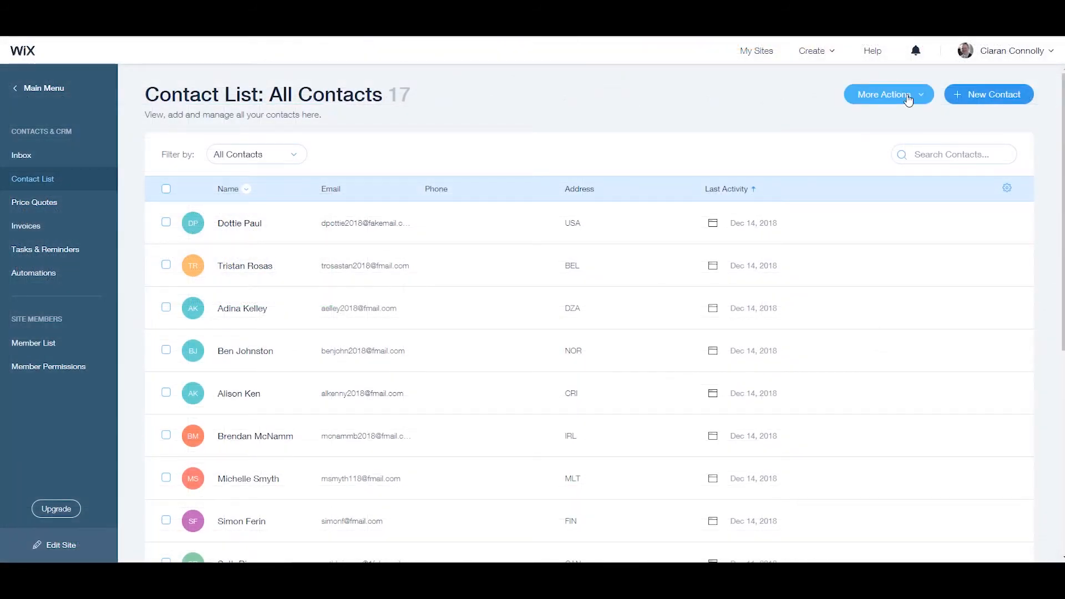
Step: Start Import Contacts, acknowledge the mailing-list notice, and bring up the file chooser
left_click(887, 93)
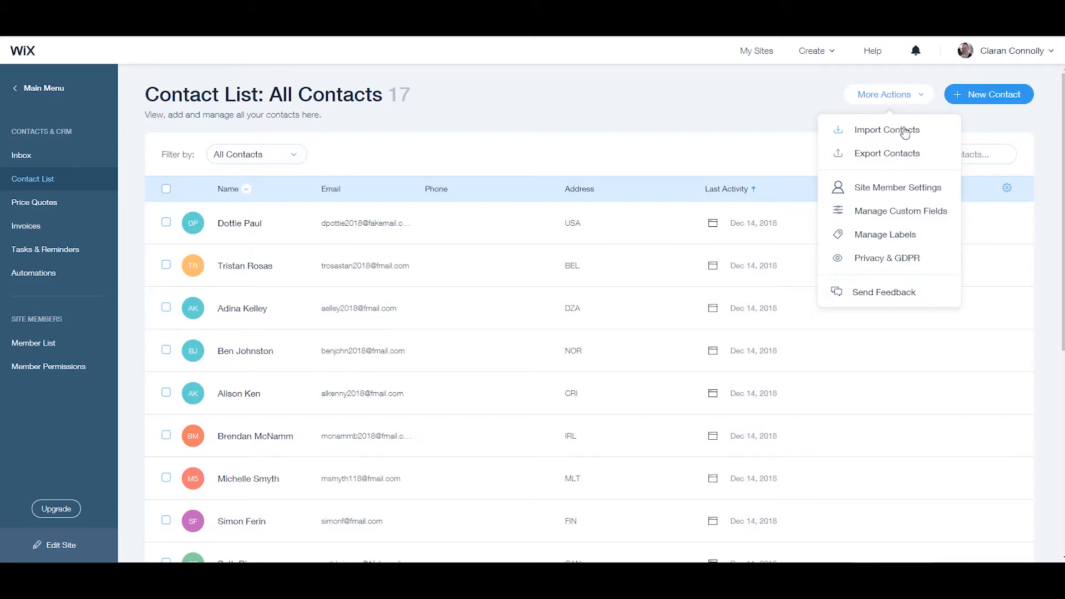
left_click(886, 130)
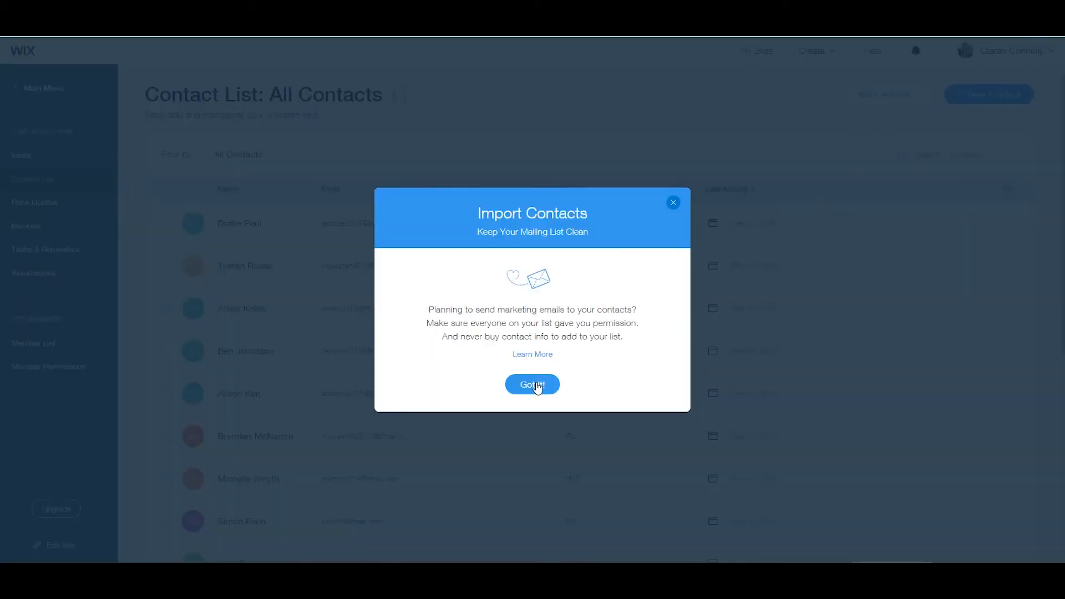
left_click(531, 384)
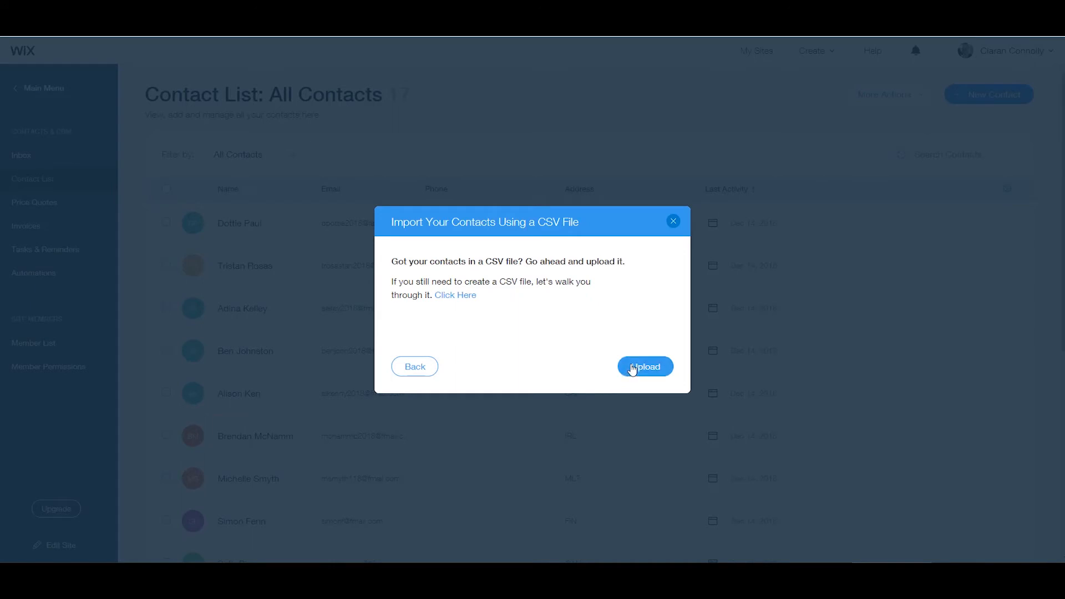
left_click(643, 366)
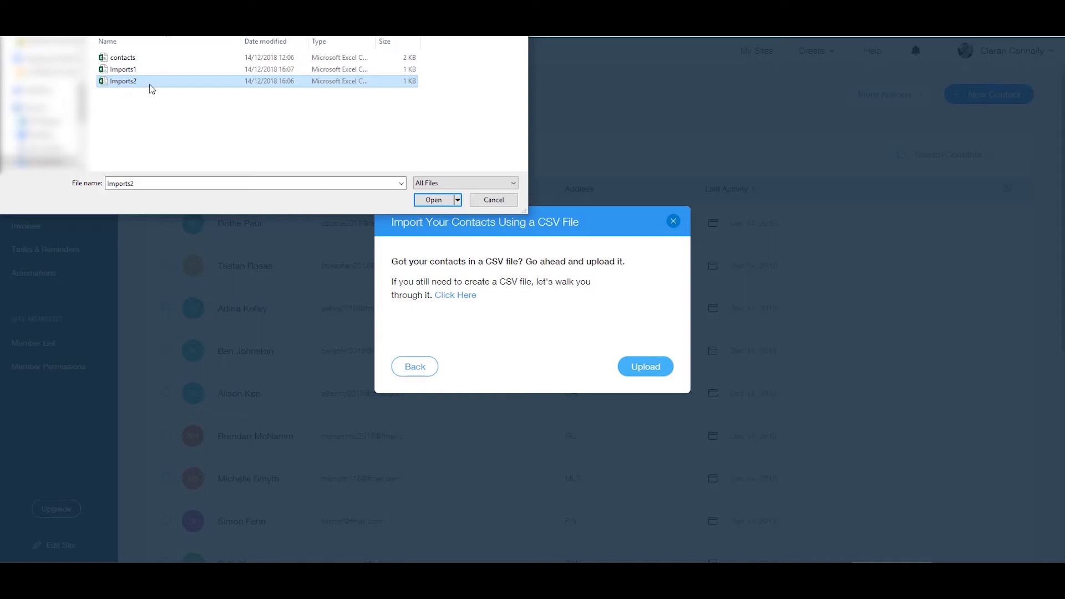
Step: Load Imports2.csv into the import and proceed to column matching
left_click(432, 199)
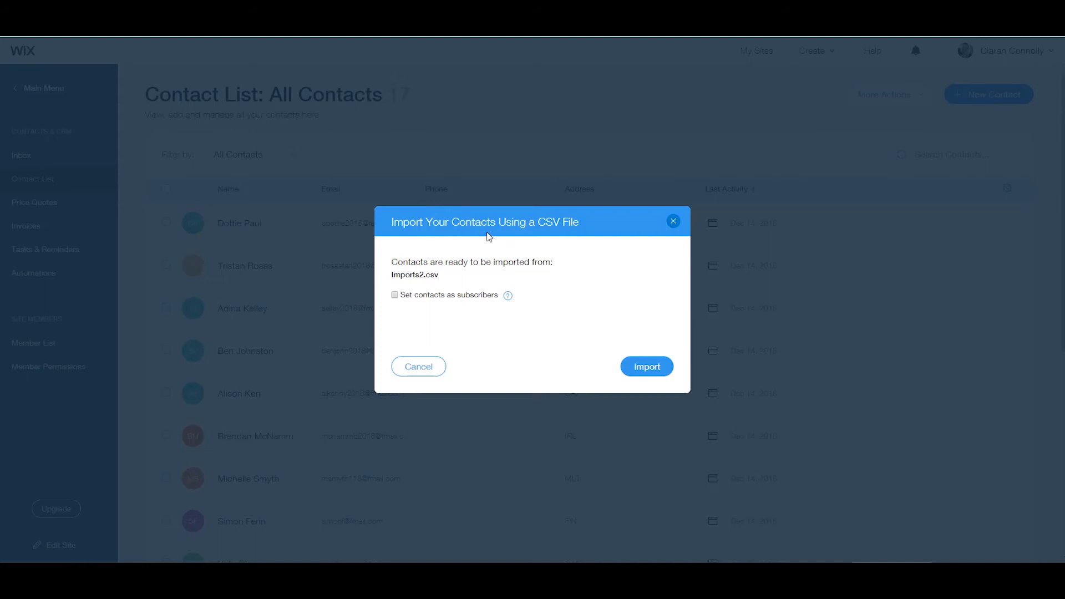
mouse_move(524, 297)
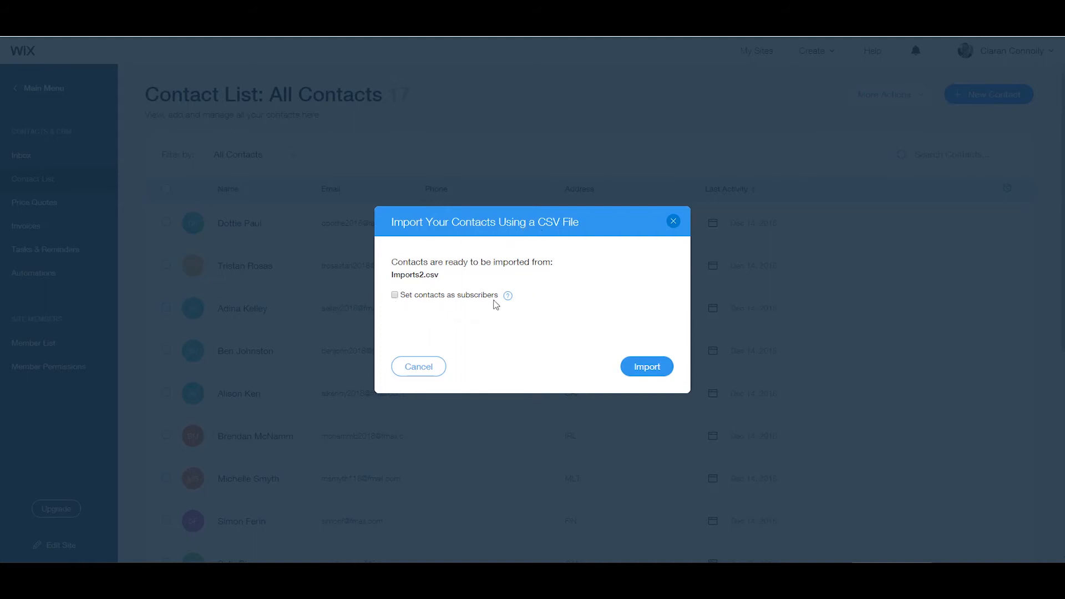
mouse_move(508, 295)
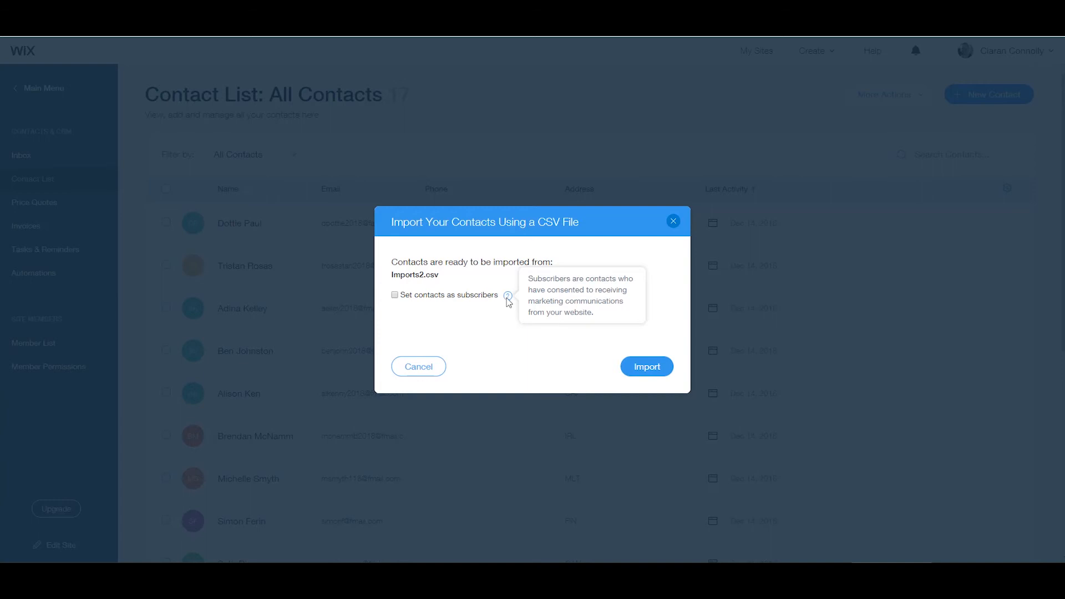
left_click(646, 366)
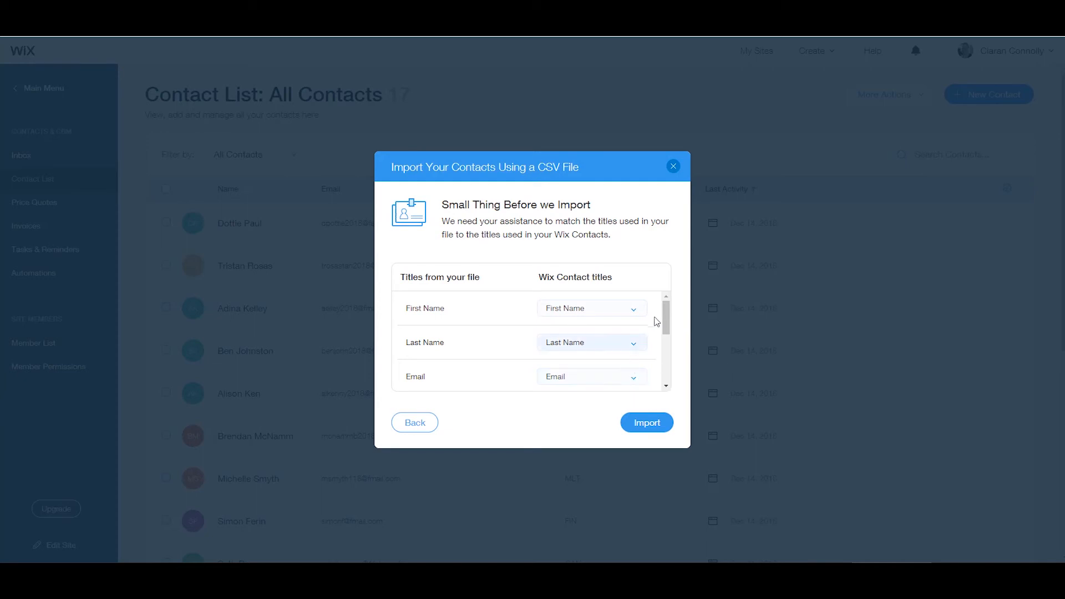
Step: Run the import with the matched columns and dismiss the Import Completed message
left_click(645, 421)
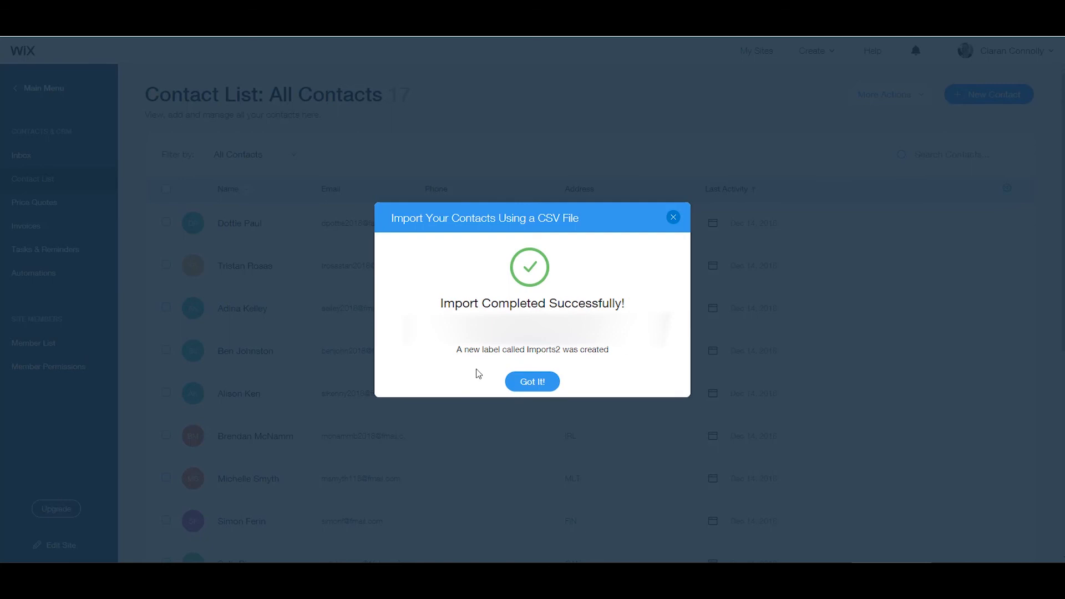
left_click(532, 380)
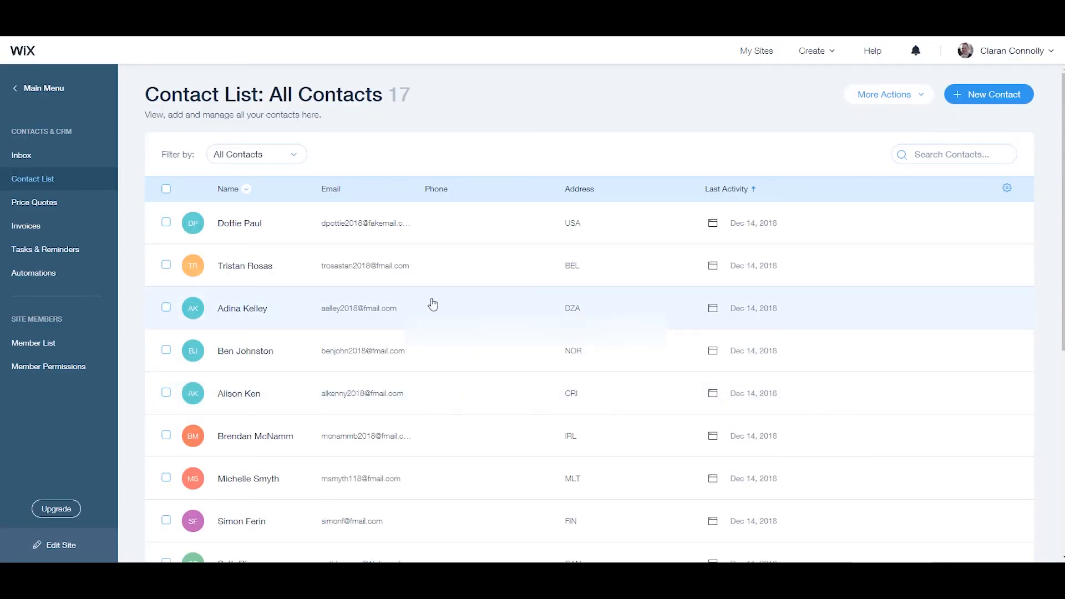